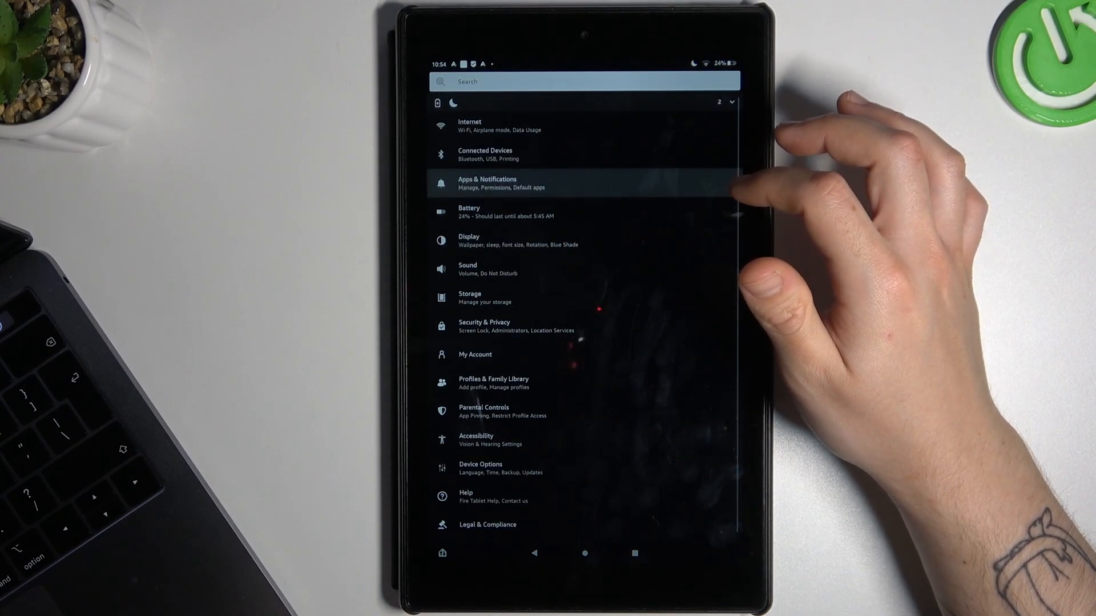
Reach the installed-apps list under Apps & Notifications > App info, scrolled to LINE.
click(488, 183)
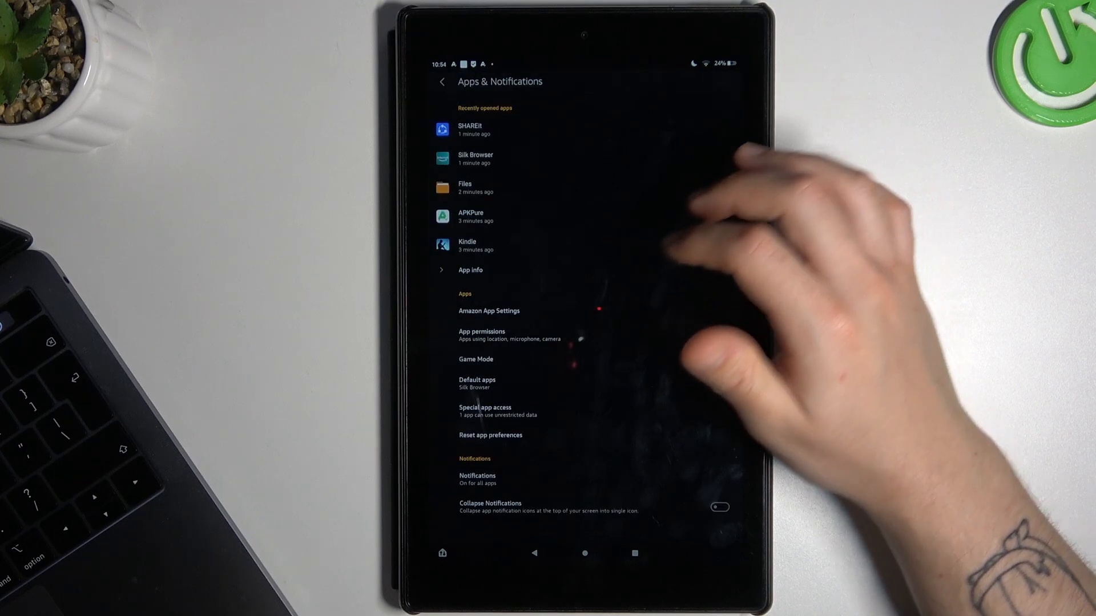
click(469, 269)
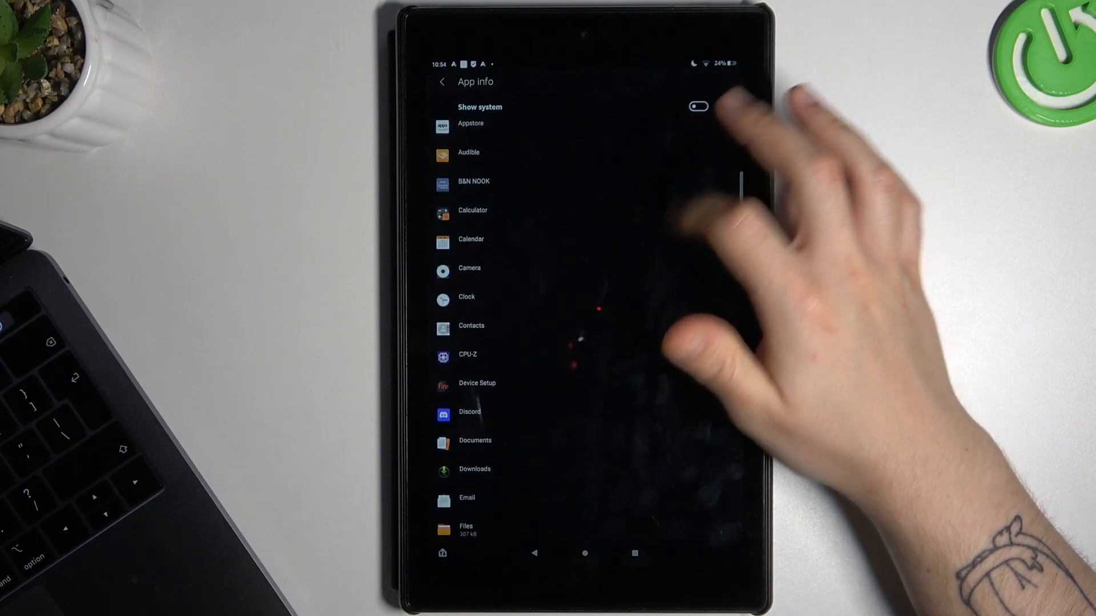
scroll(down, 3)
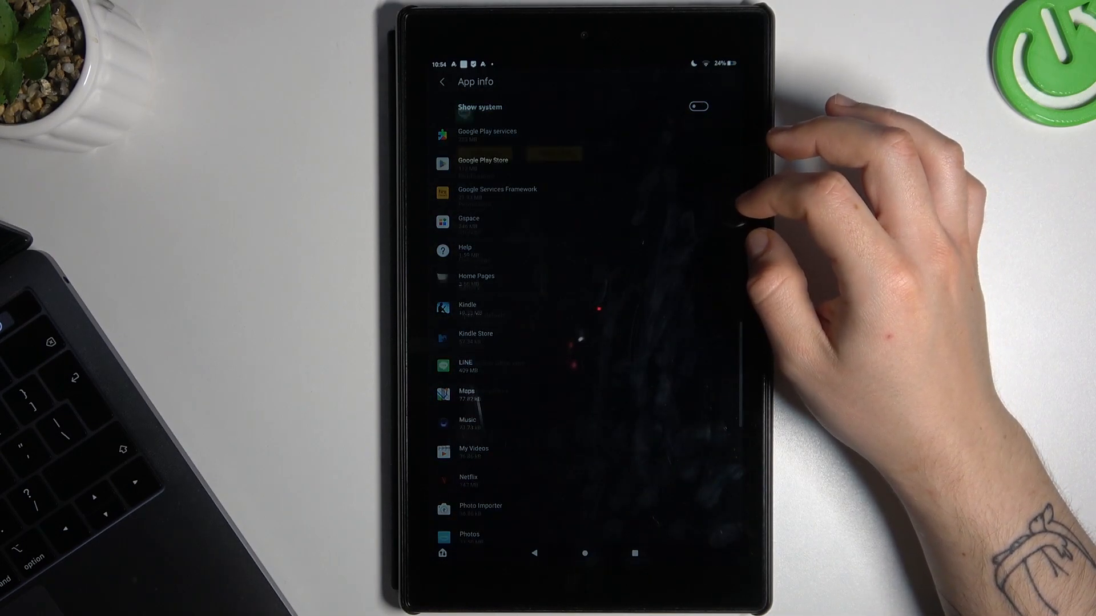
Uninstall LINE from its app details page and return to the app list.
click(465, 363)
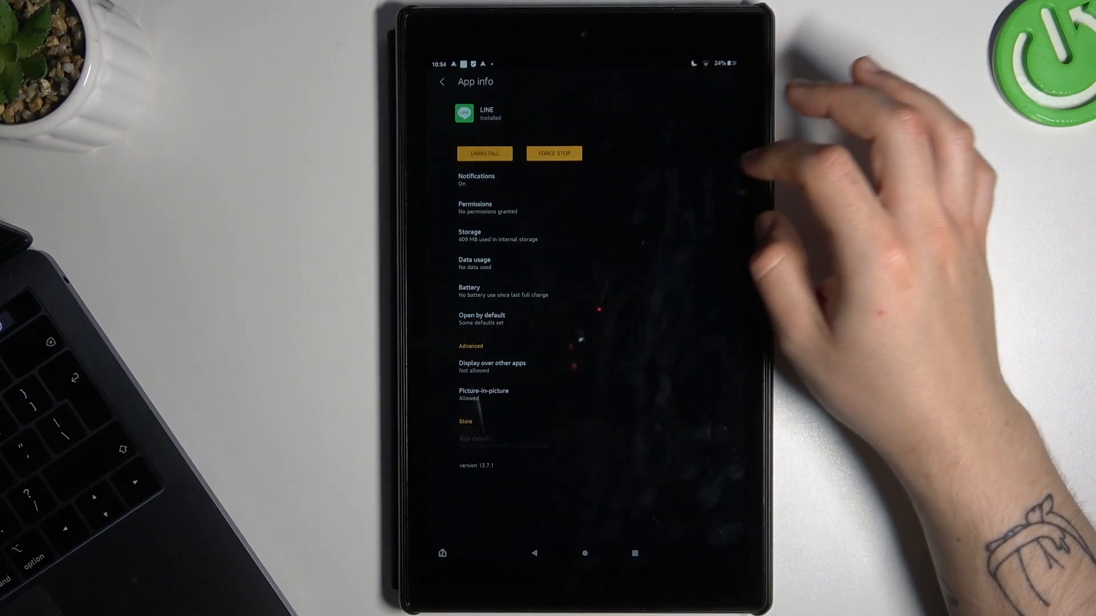
click(484, 153)
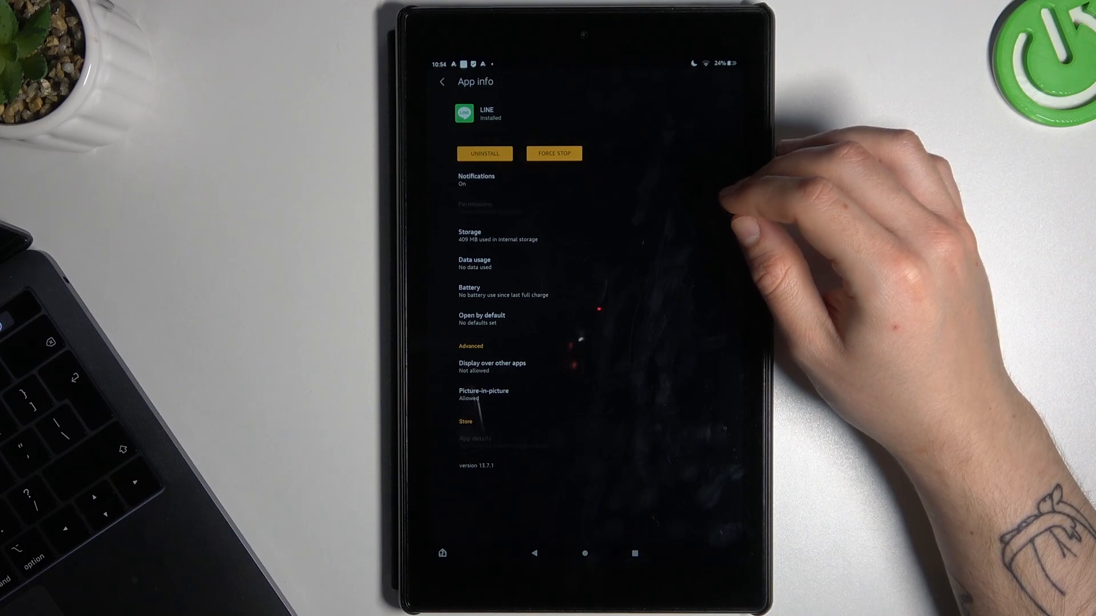
click(441, 82)
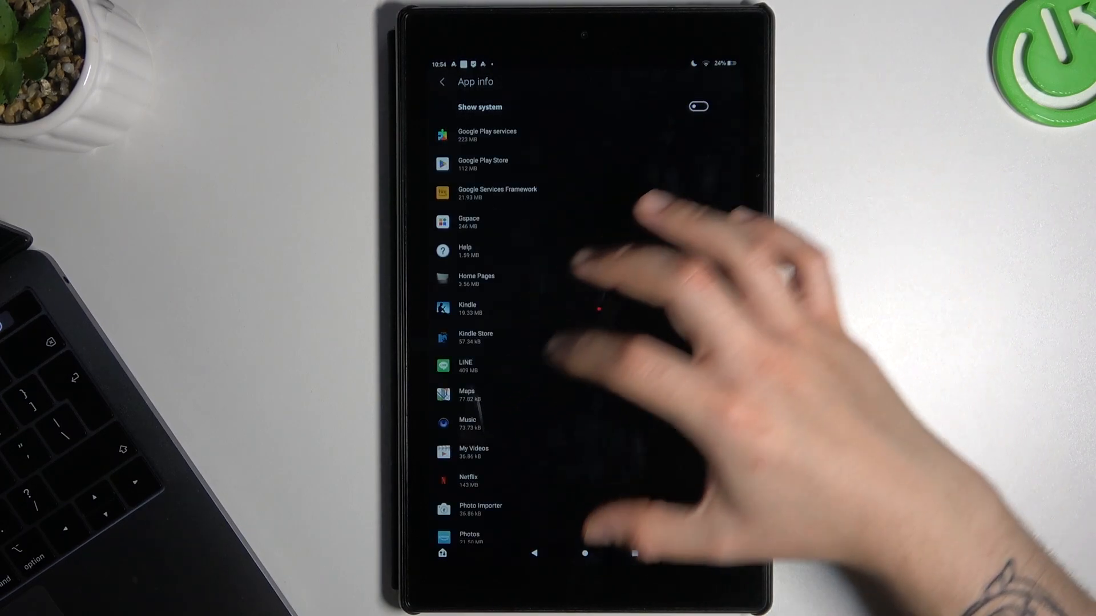
Install LINE from its APK package until the 'App installed' confirmation shows.
click(442, 552)
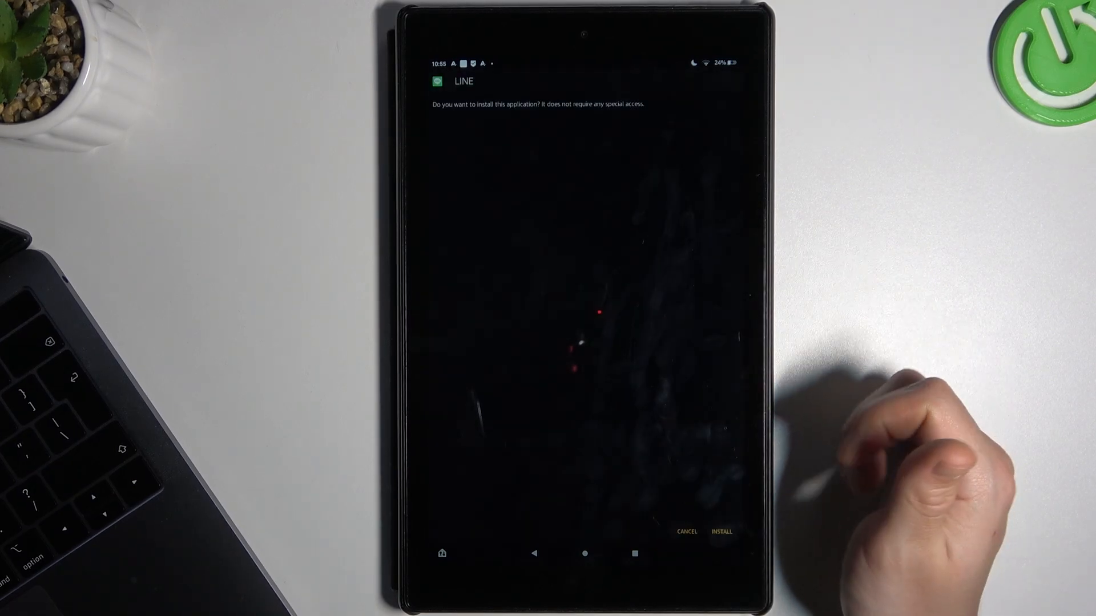
click(721, 532)
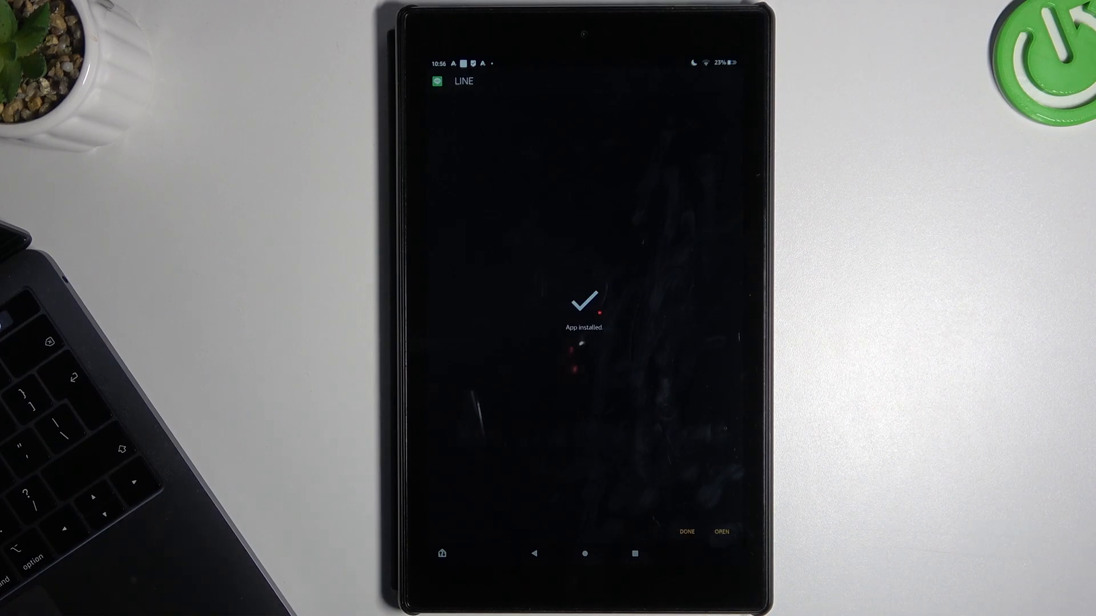
Dismiss the installer, go Home and scroll the app grid to show the LINE icon.
click(686, 530)
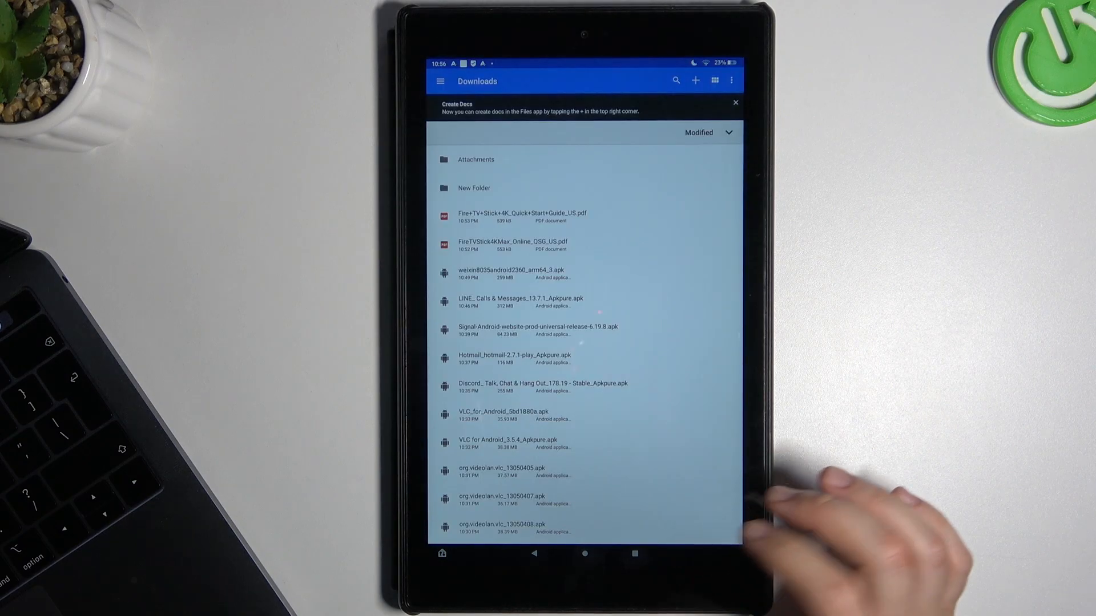
click(441, 553)
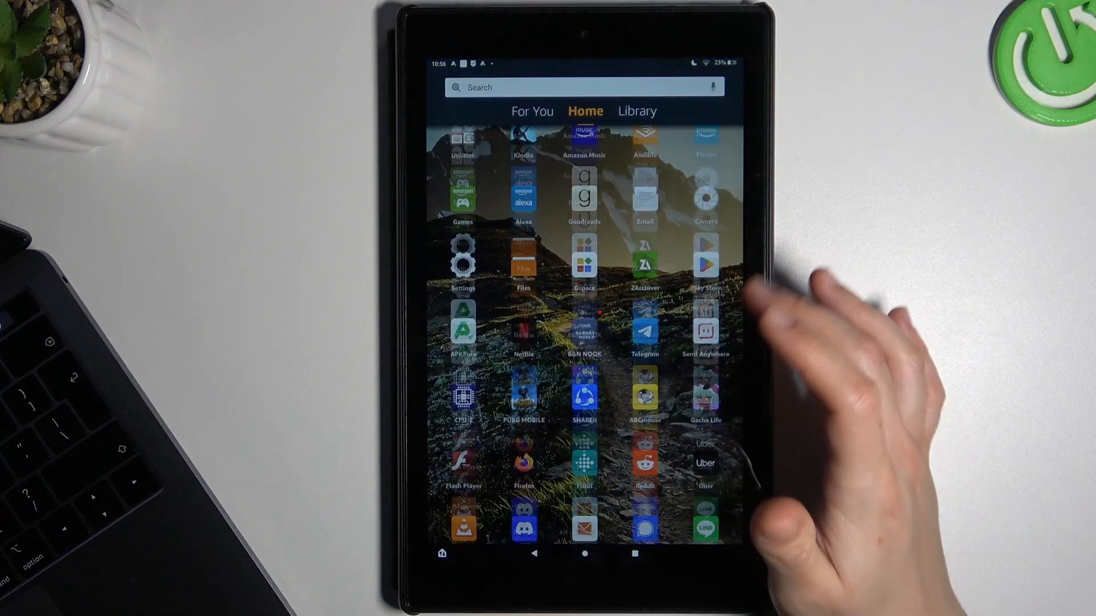
scroll(up, 3)
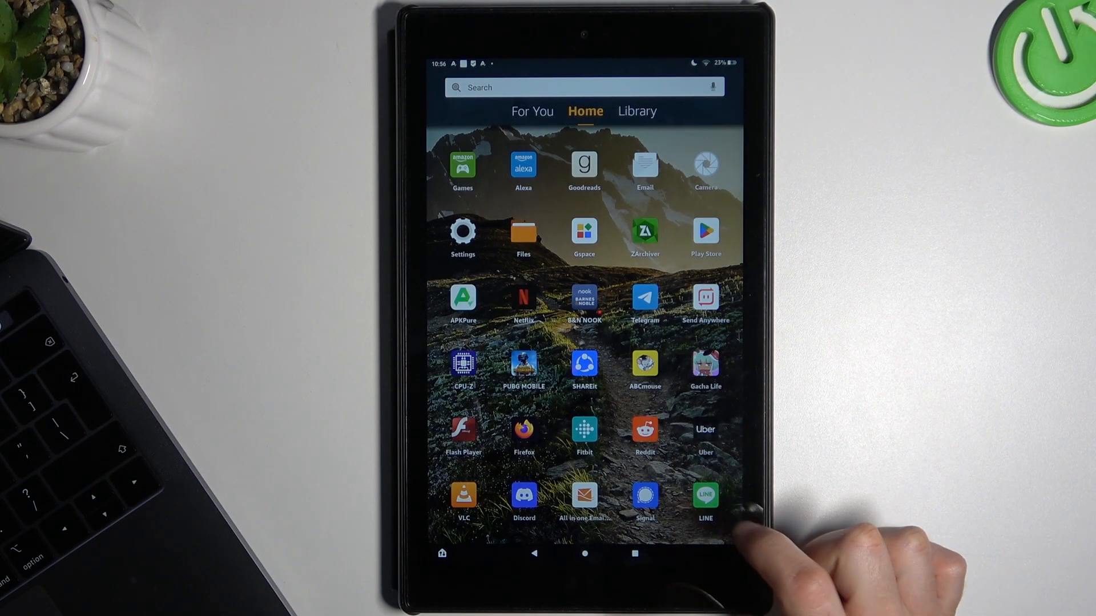